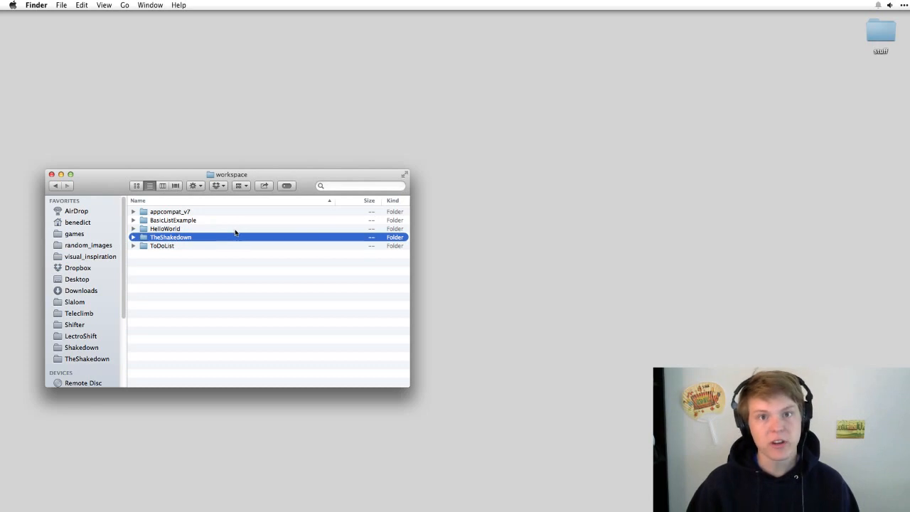
Drop the TheShakedown folder from Finder onto Sublime Text to load it in the sidebar
left_click_drag(170, 236, 446, 444)
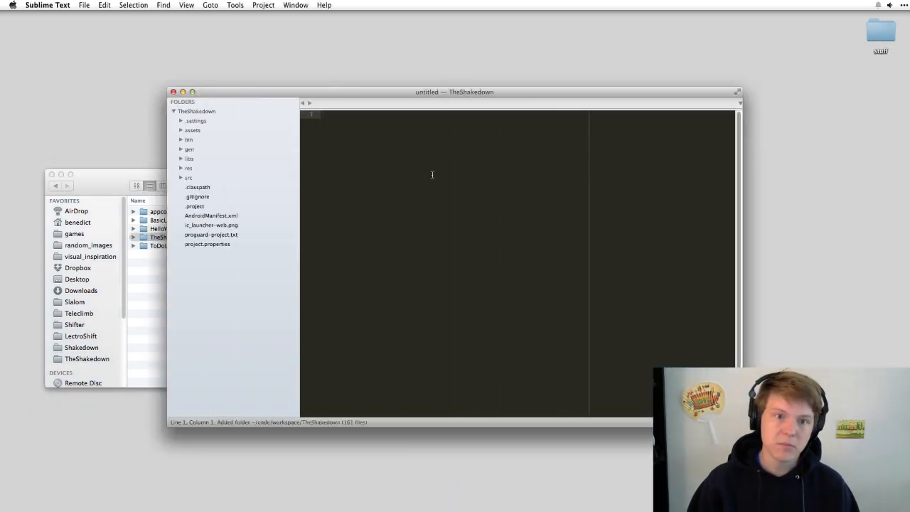
Load ScoreColor.java via Goto Anything, then expand and collapse the gen folder
key("cmd+p")
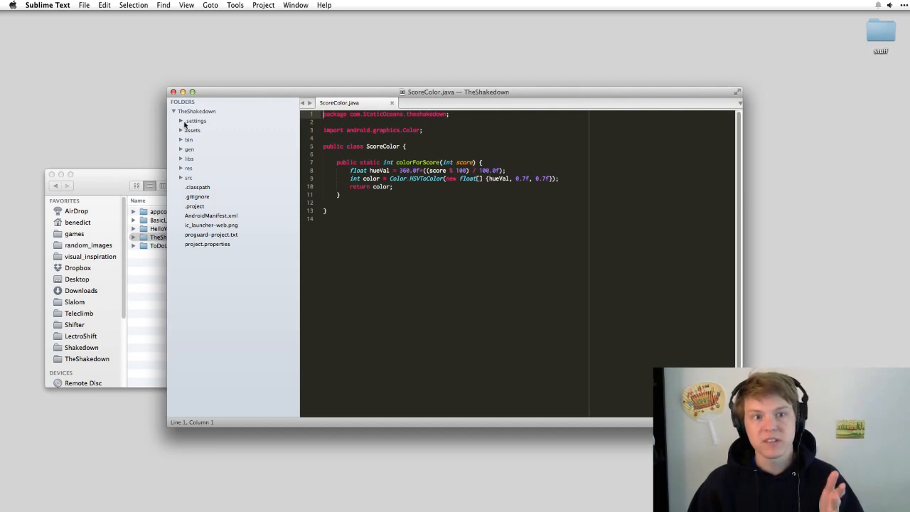
left_click(189, 149)
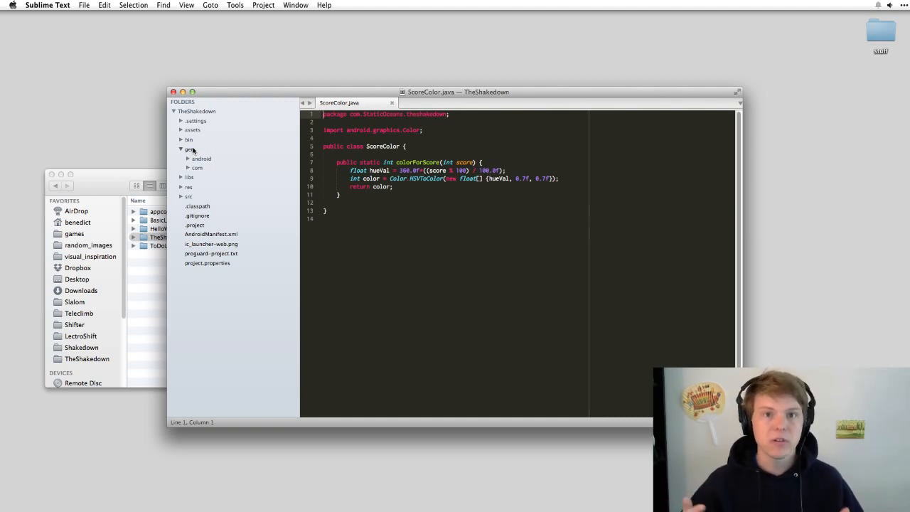
left_click(181, 149)
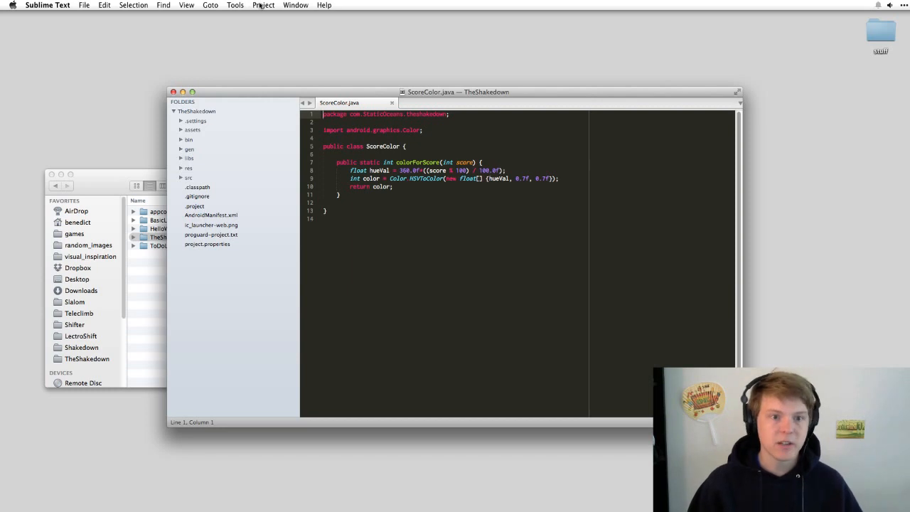
Save the project as TheShakedown_Android.sublime-project inside the TheShakedown folder
left_click(263, 6)
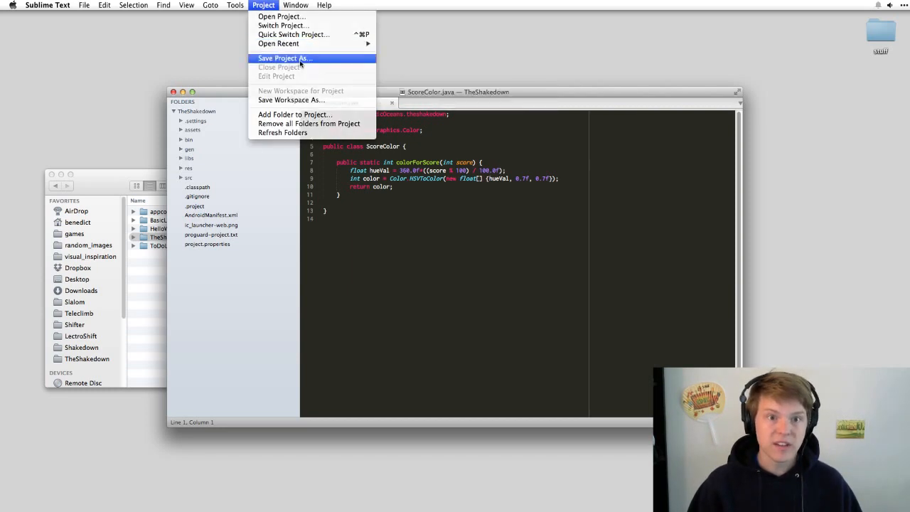
left_click(285, 58)
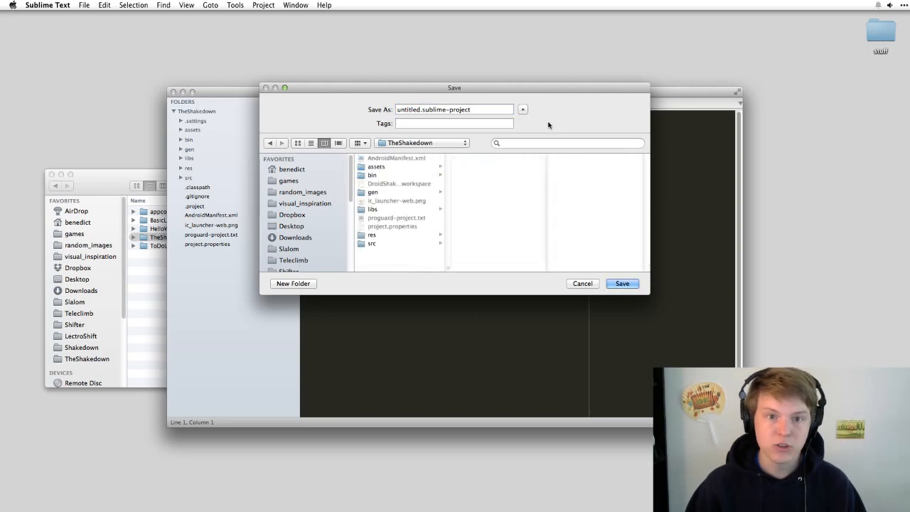
left_click(454, 108)
type("TheShakedown_A")
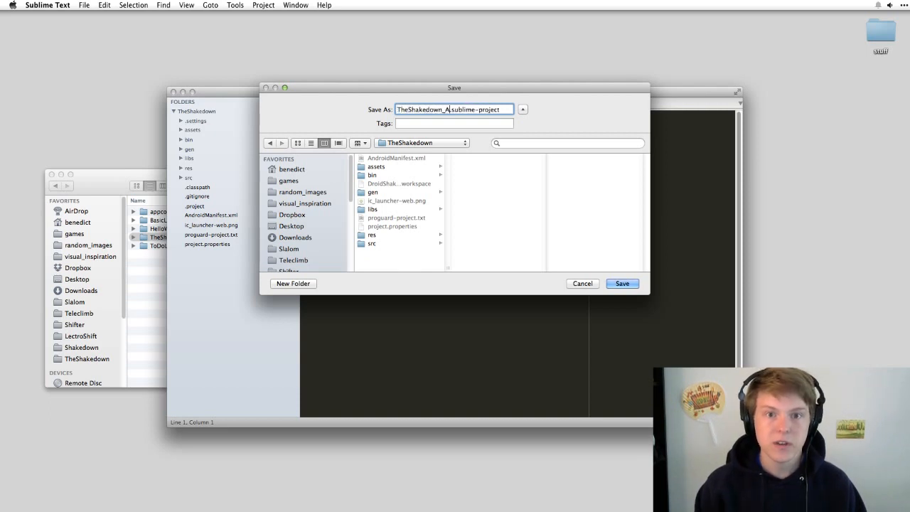
left_click(622, 283)
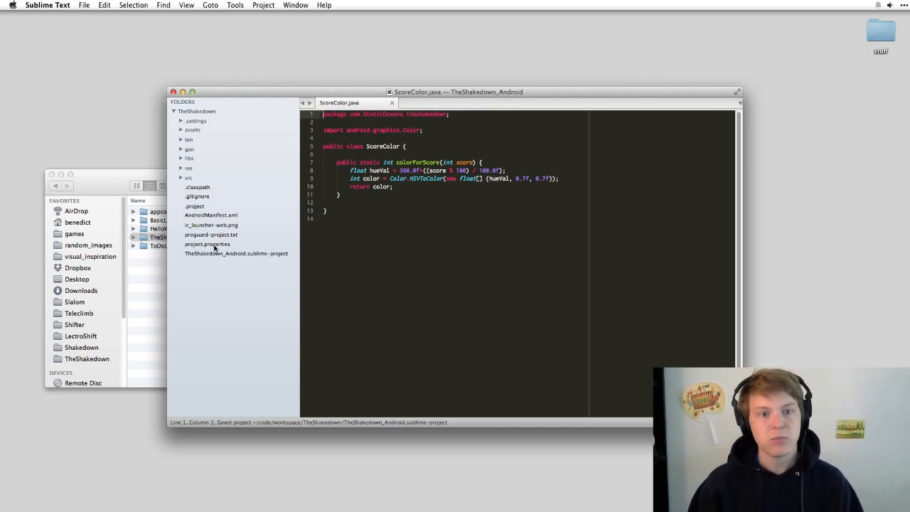
Add an empty "folder_exclude_patterns": [] entry after "path" in the project file and save
double_click(236, 253)
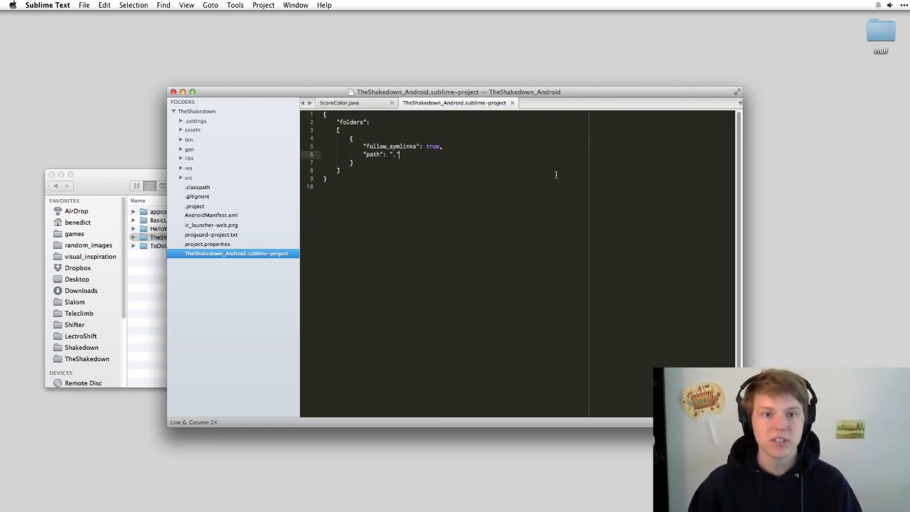
type("\"folder_exclude_patterns\": [\"\"]")
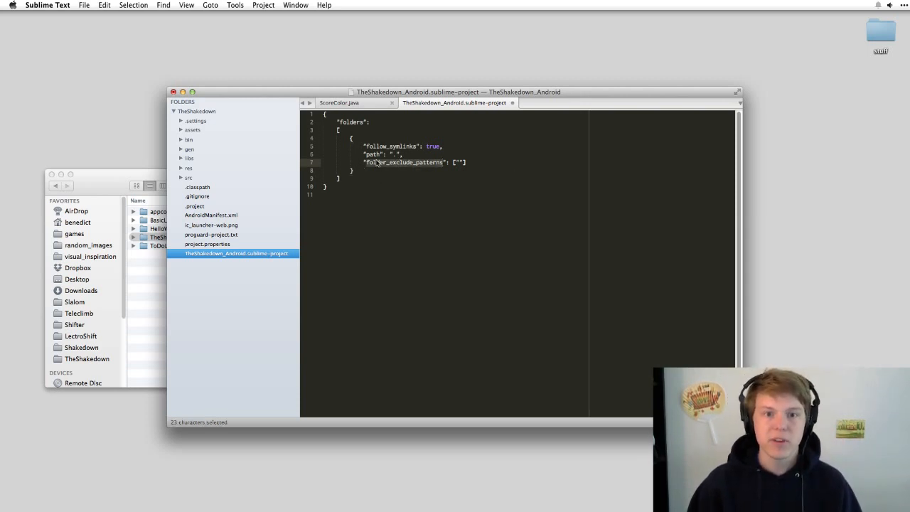
key("cmd+s")
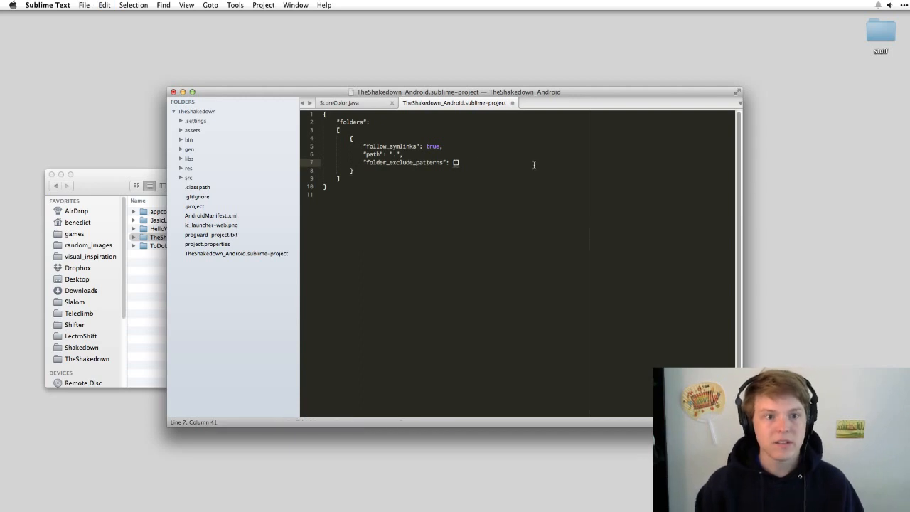
Put "gen" in the exclude list but leave the line commented out, so gen still shows
type("\"gen\"")
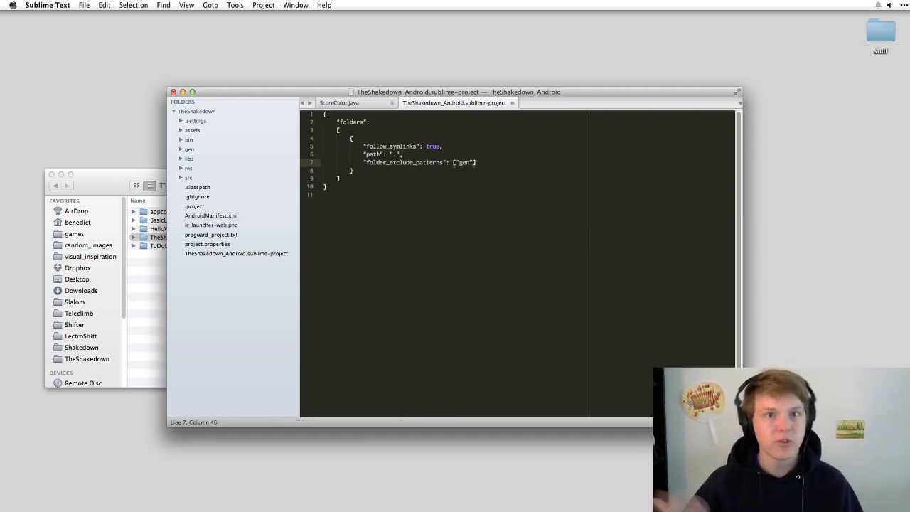
key("cmd+s")
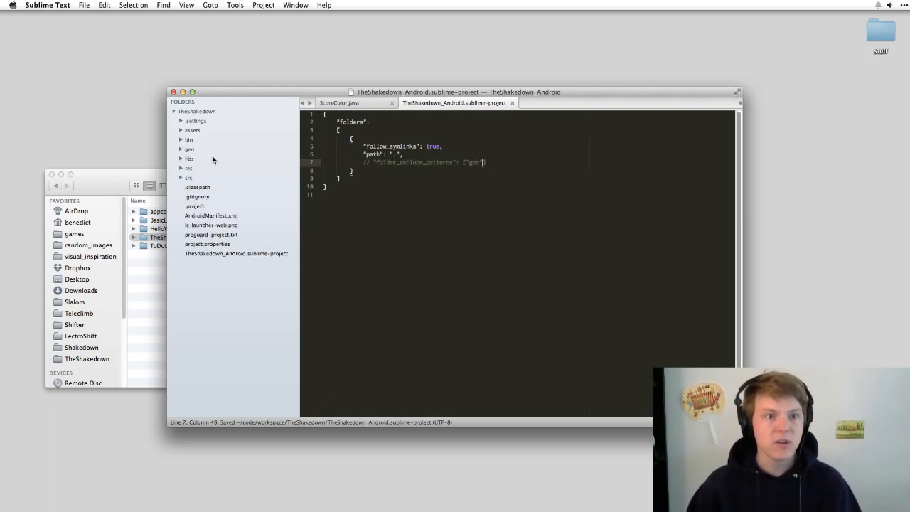
left_click(181, 149)
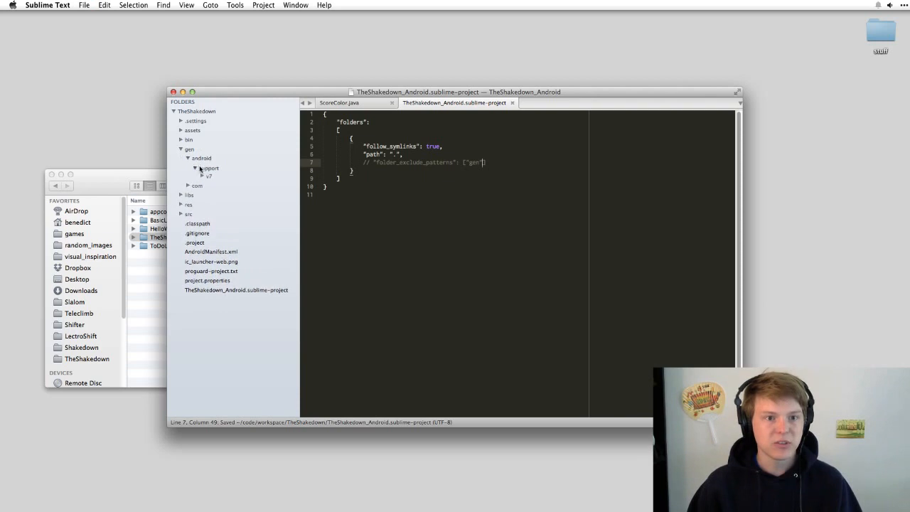
left_click(182, 149)
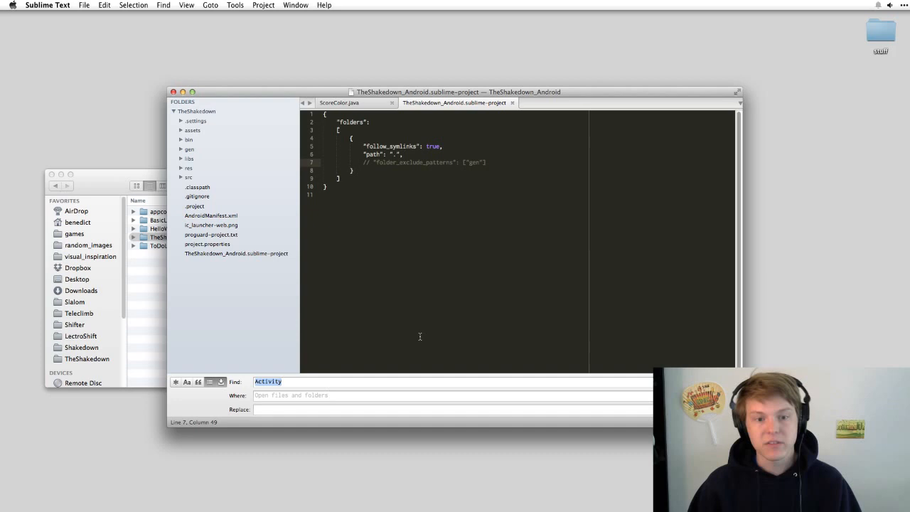
mouse_move(426, 247)
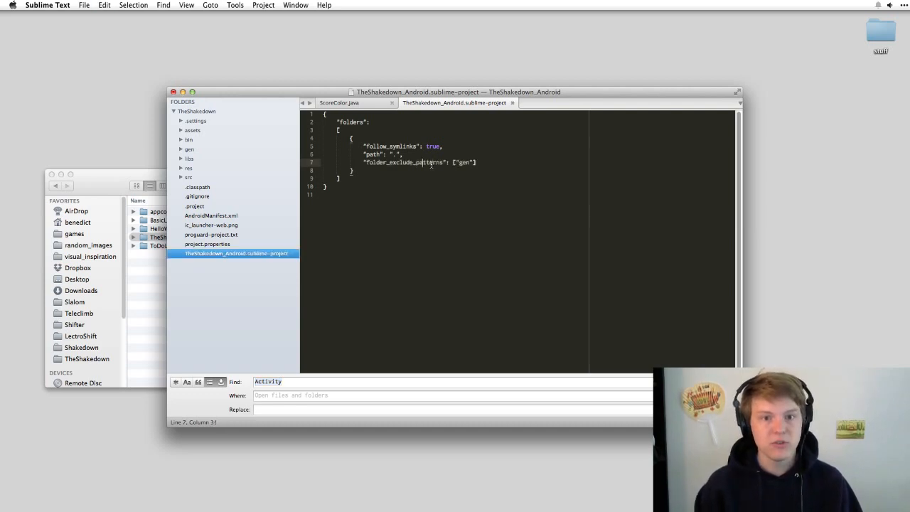
Save the uncommented "gen" exclude line so the gen folder disappears from the sidebar
key("cmd+s")
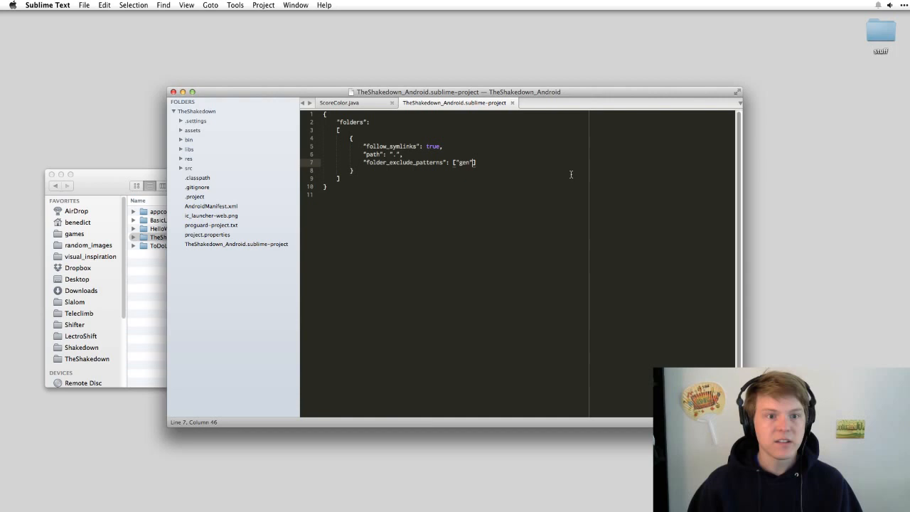
Extend the exclude list with "res" and ".settings" so those folders vanish too
type(", \"res\",")
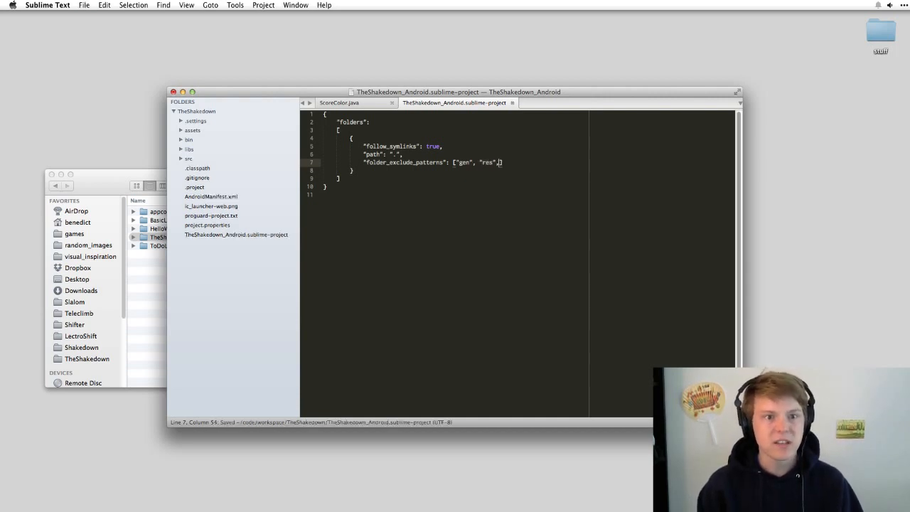
type("\".settings\"")
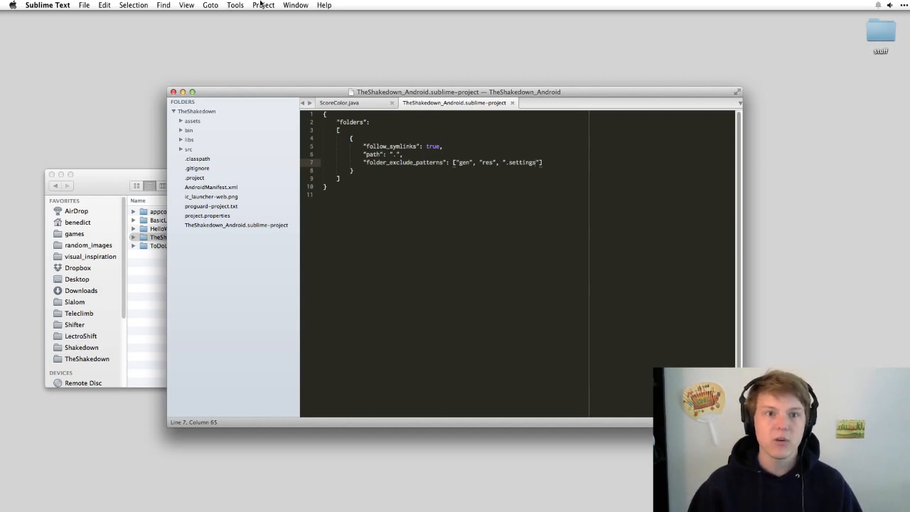
left_click(264, 5)
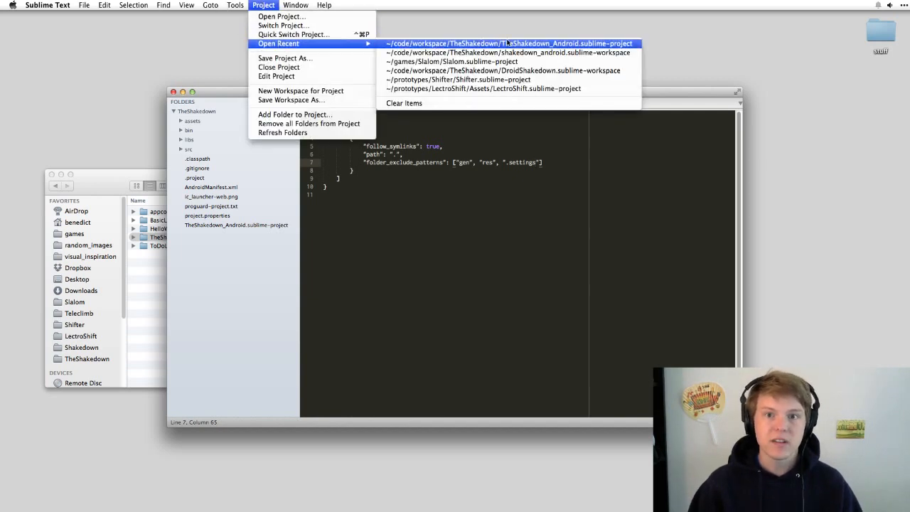
left_click(506, 43)
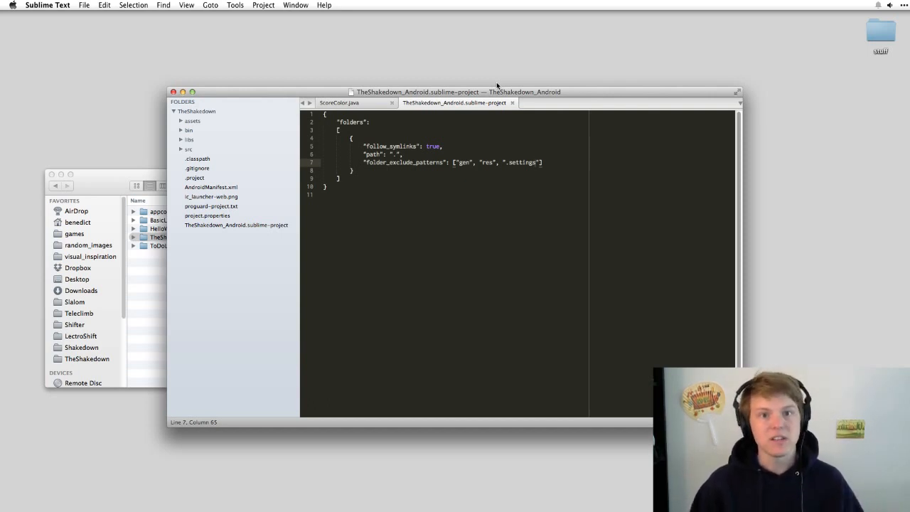
mouse_move(492, 111)
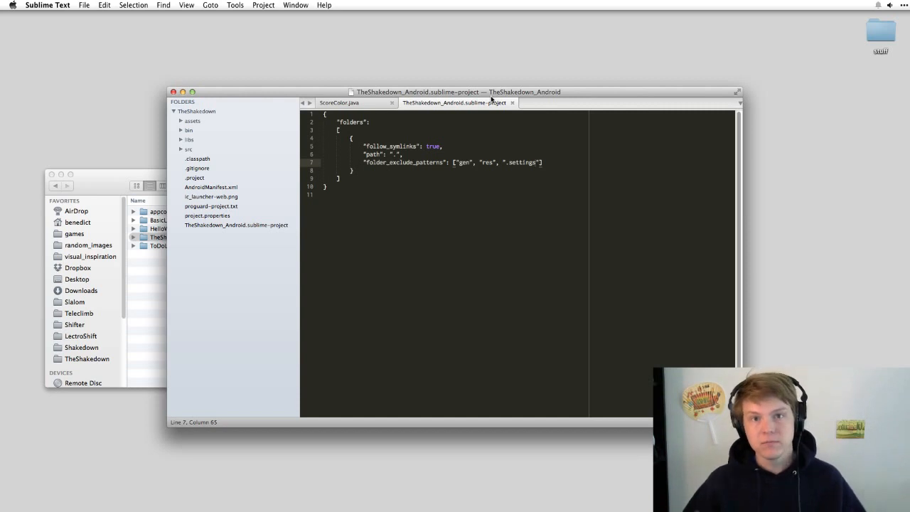